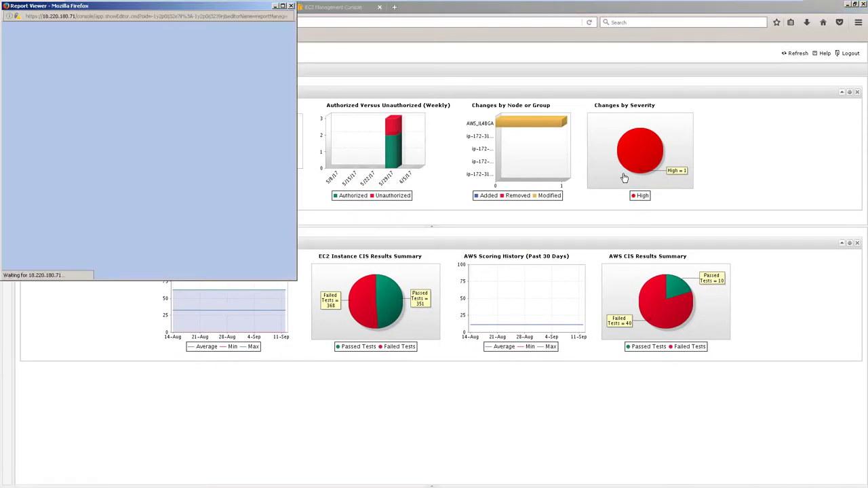
Open the Detailed Changes report for the high-severity IAM_Account_Password_Report modification.
{"action": "left_click", "coordinate": [639, 149]}
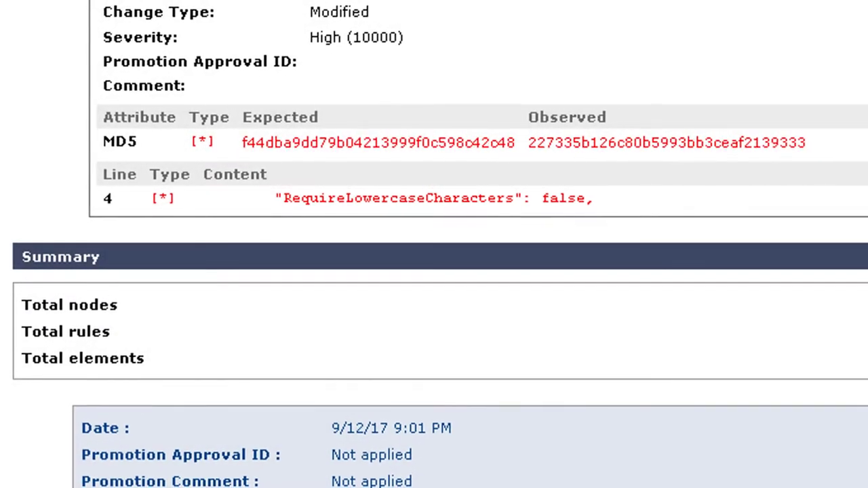
{"action": "scroll", "scroll_direction": "up", "scroll_amount": 3}
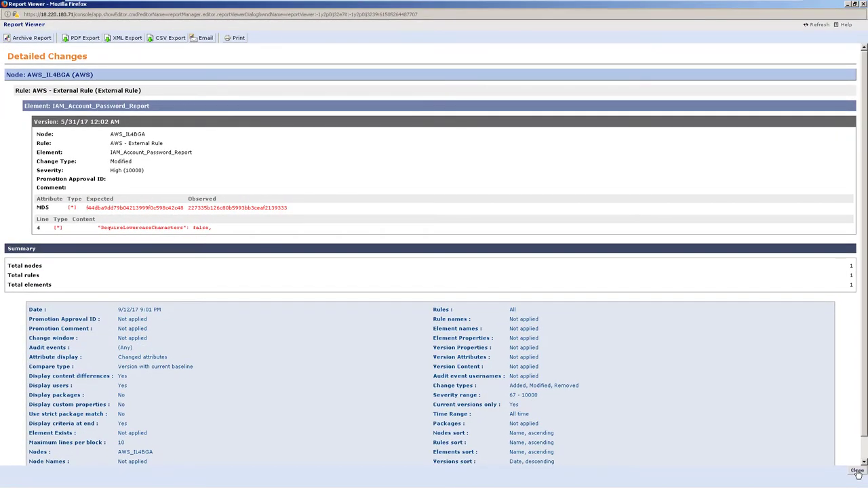
Close the Detailed Changes report and scroll back through the dashboard.
{"action": "left_click", "coordinate": [857, 471]}
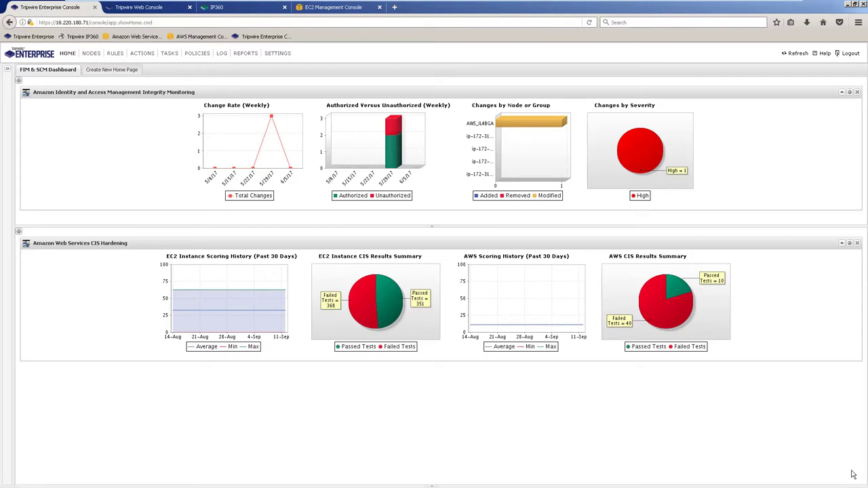
{"action": "scroll", "scroll_direction": "down", "scroll_amount": 3}
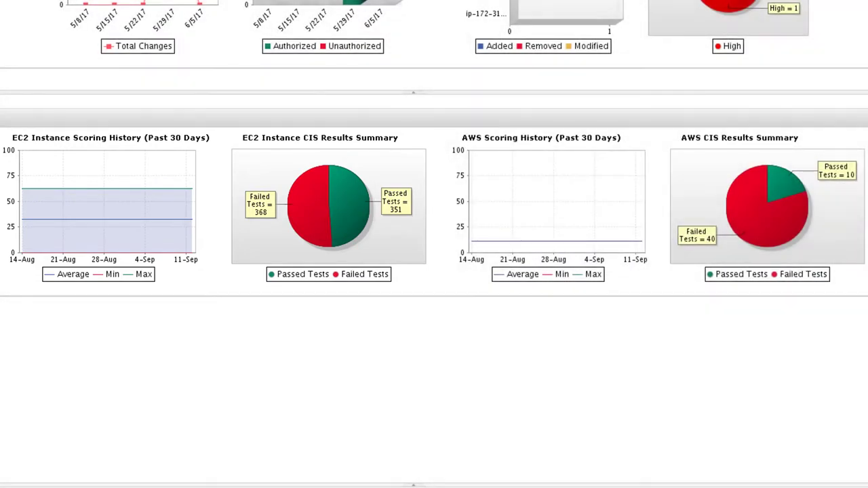
{"action": "scroll", "scroll_direction": "up", "scroll_amount": 3}
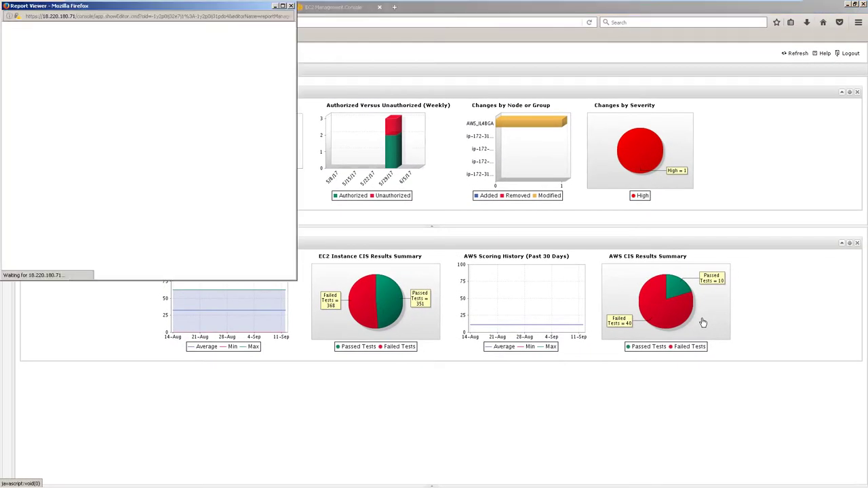
Open the AWS CIS Results Summary showing 10 passed and 40 failed tests.
{"action": "left_click", "coordinate": [665, 302]}
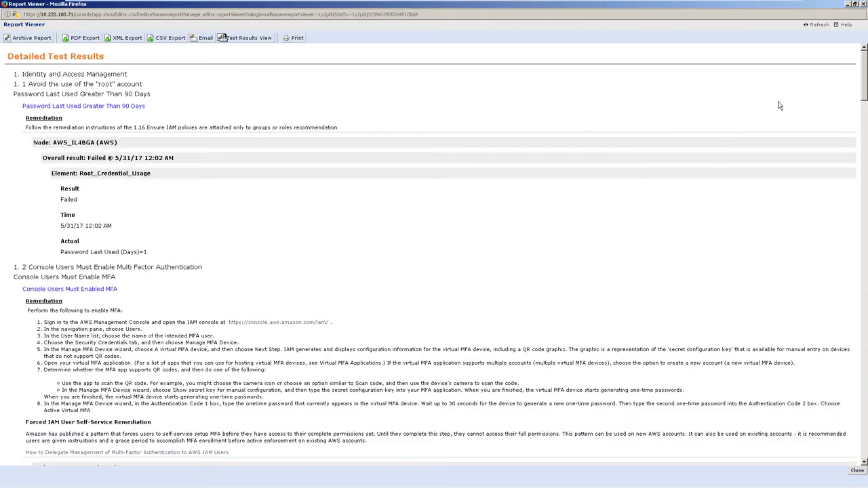
{"action": "scroll", "scroll_direction": "down", "scroll_amount": 3}
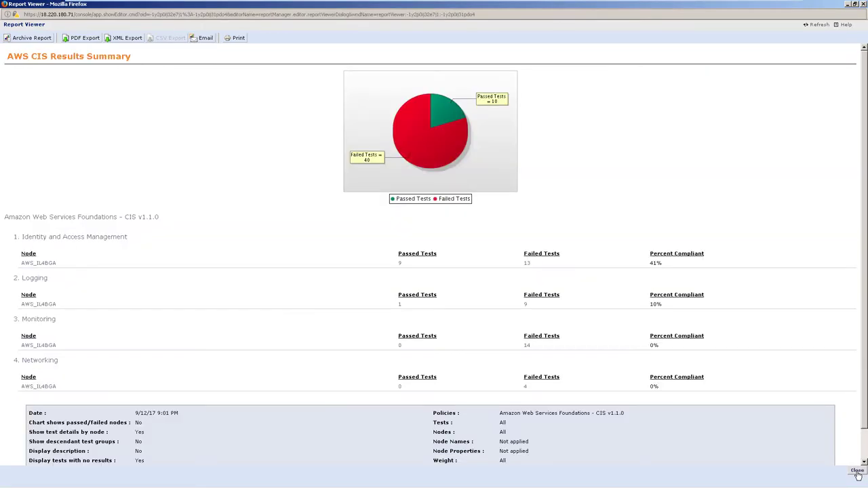
Close the AWS CIS Results Summary report to return to the FIM & SCM dashboard.
{"action": "left_click", "coordinate": [857, 471]}
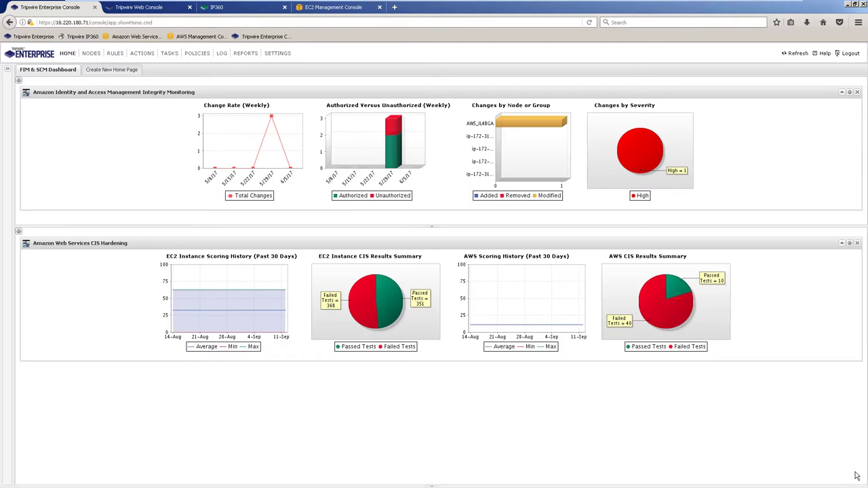
Open the Nodes manager and view the empty LinuxUnProcessedSystem saved filter.
{"action": "left_click", "coordinate": [139, 7]}
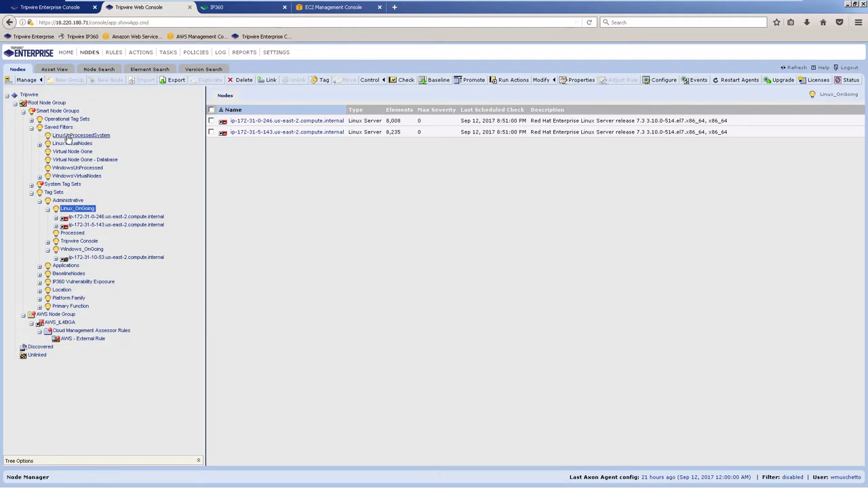
{"action": "left_click", "coordinate": [82, 135]}
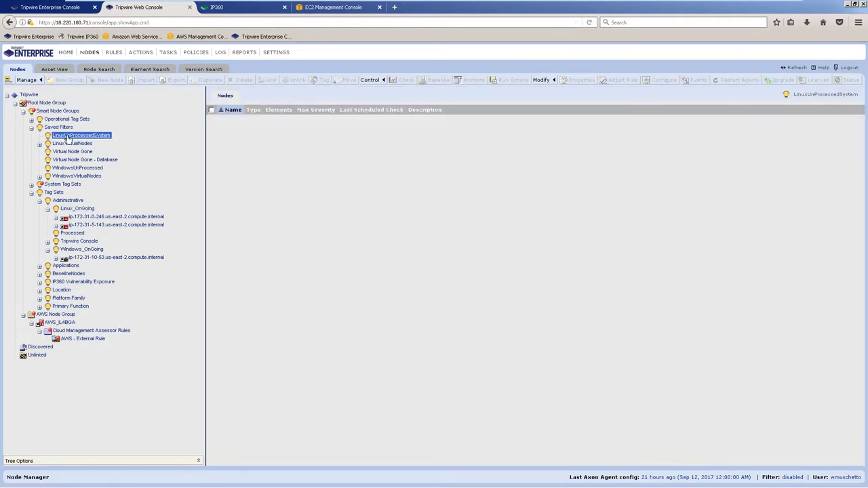
Step through the EC2 wizard to Review and launch the RHEL7-TEAgent t2.medium instance.
{"action": "left_click", "coordinate": [332, 7]}
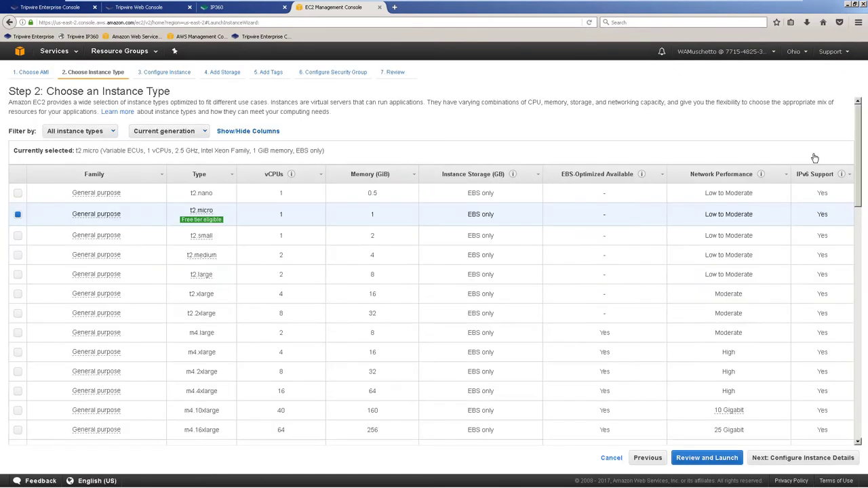
{"action": "left_click", "coordinate": [803, 458]}
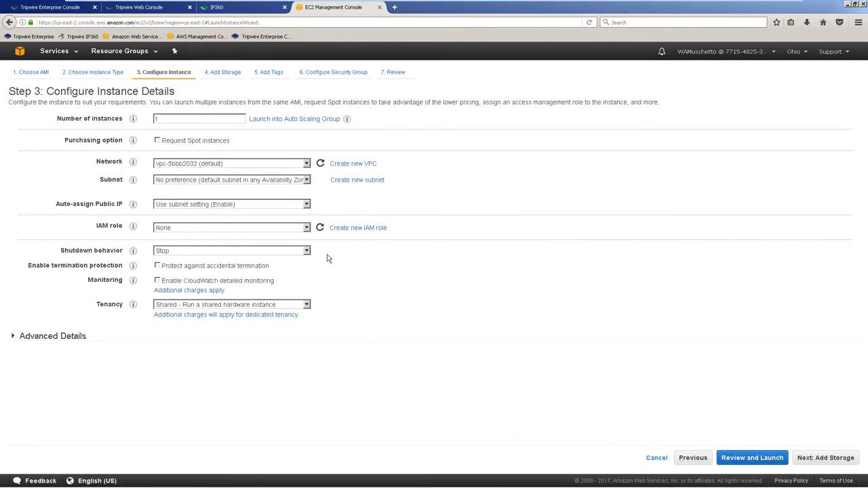
{"action": "left_click", "coordinate": [333, 72]}
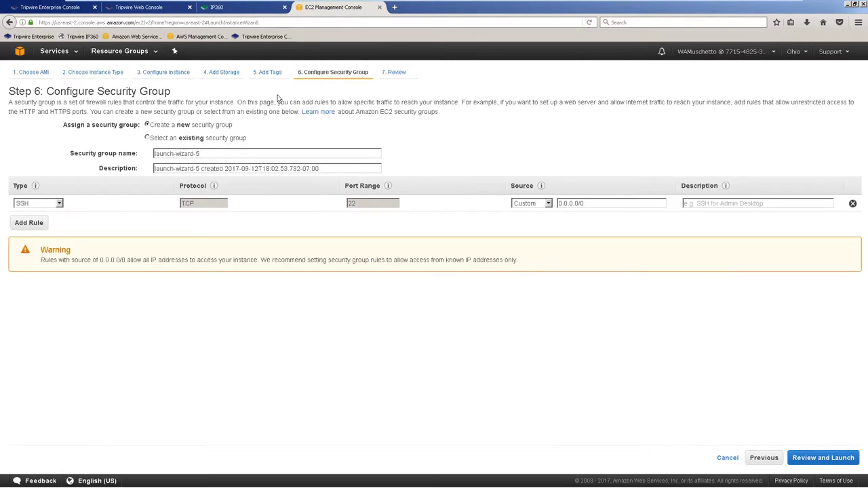
{"action": "left_click", "coordinate": [823, 458]}
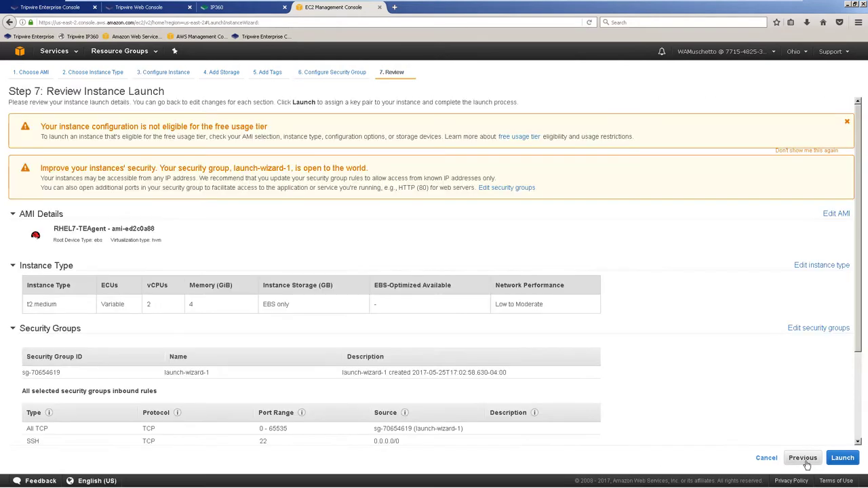
{"action": "left_click", "coordinate": [843, 457]}
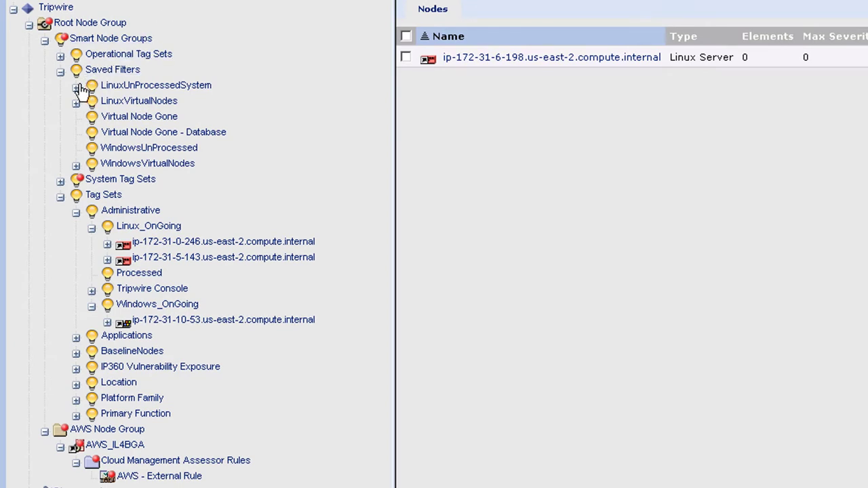
Check that node ip-172-31-6-198 under LinuxUnProcessedSystem has its LinuxInitChecks rule results and 8,008 elements.
{"action": "left_click", "coordinate": [76, 85]}
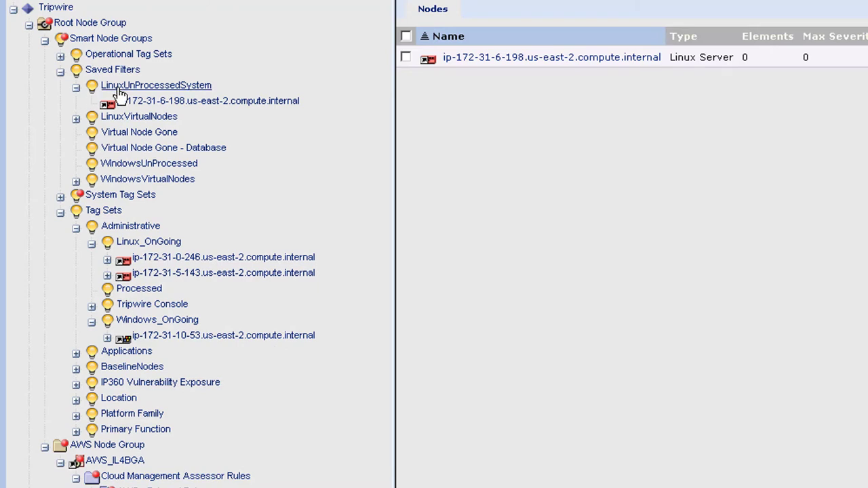
{"action": "left_click", "coordinate": [156, 85]}
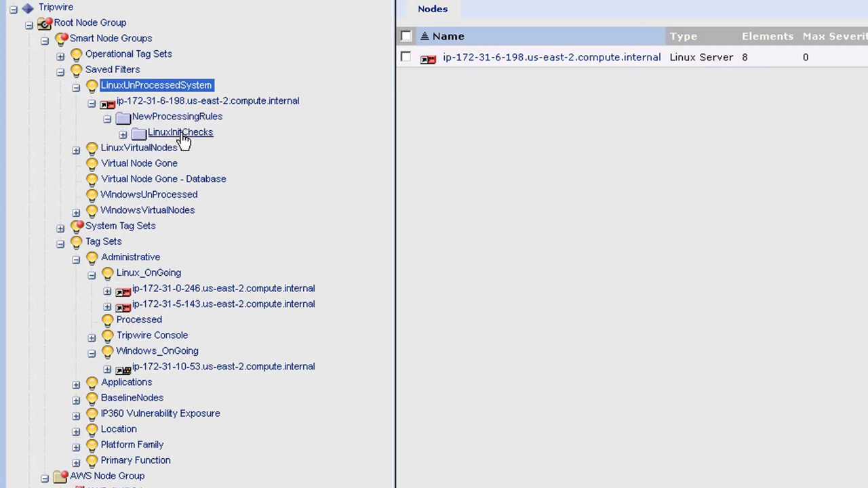
{"action": "left_click", "coordinate": [179, 132]}
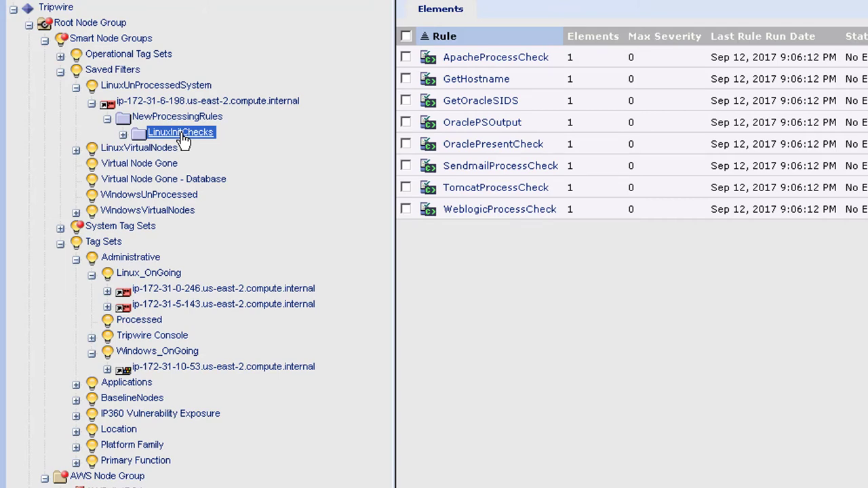
{"action": "mouse_move", "coordinate": [117, 89]}
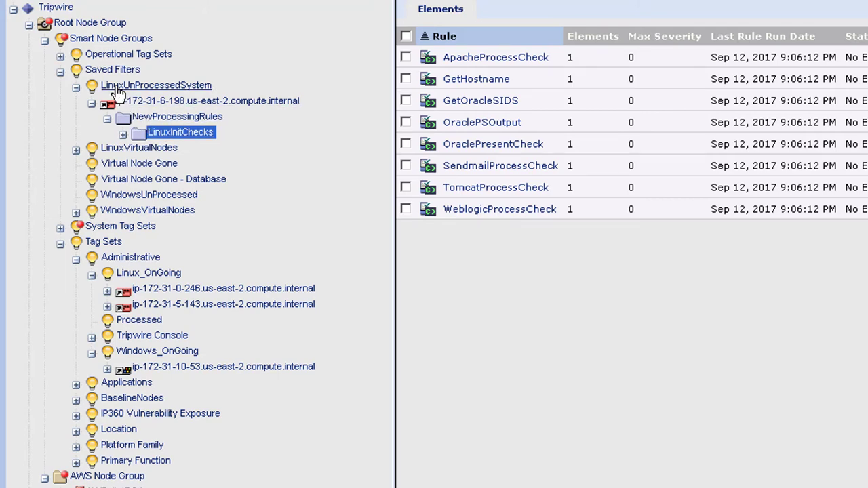
{"action": "left_click", "coordinate": [156, 85]}
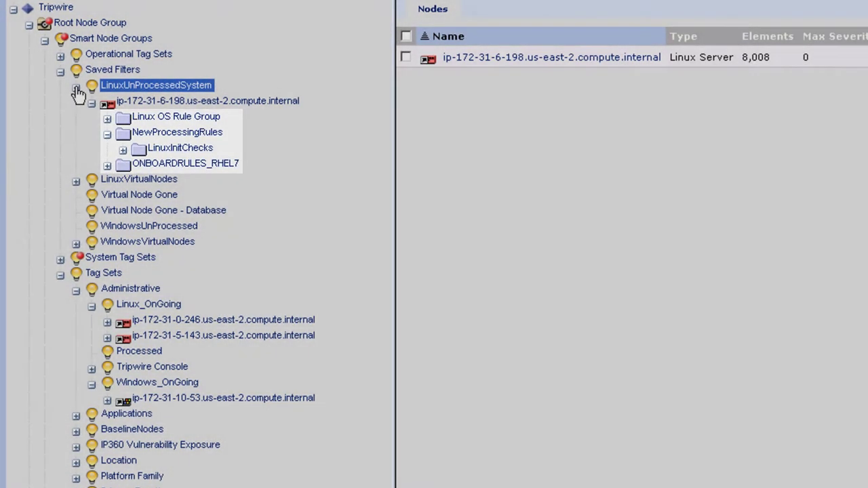
Confirm ip-172-31-6-198 now appears among three nodes in Linux_OnGoing, then switch to IP360.
{"action": "left_click", "coordinate": [77, 89]}
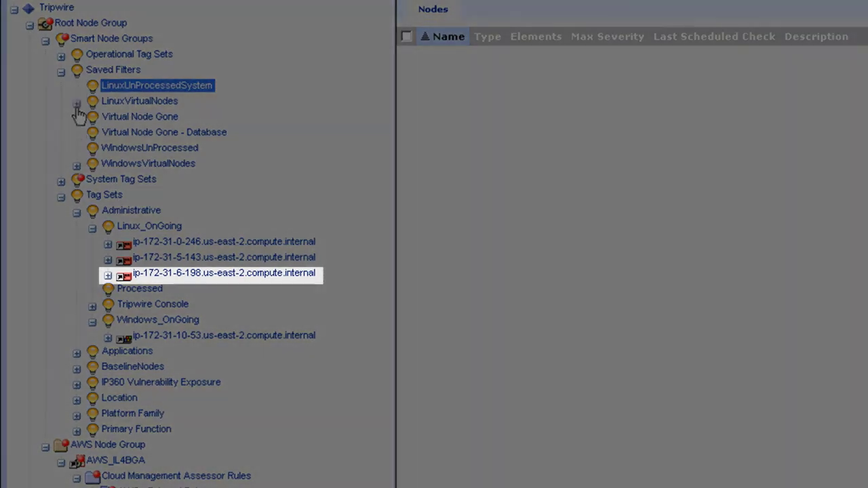
{"action": "left_click", "coordinate": [149, 226]}
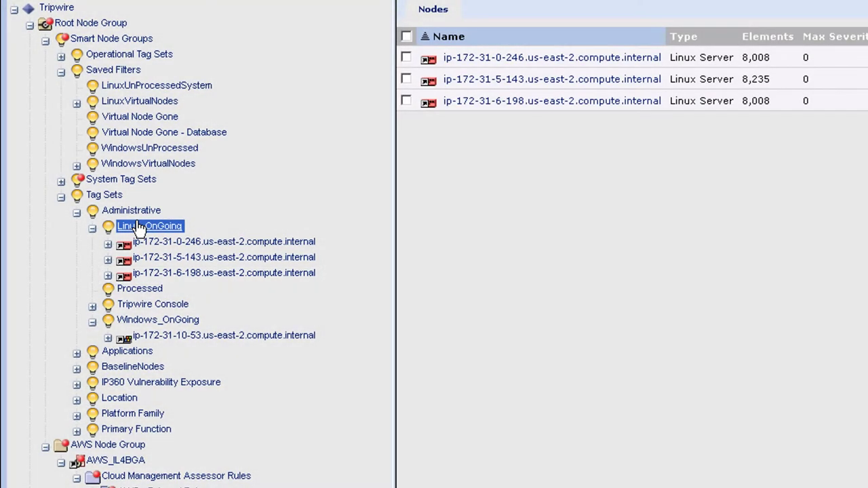
{"action": "left_click", "coordinate": [234, 7]}
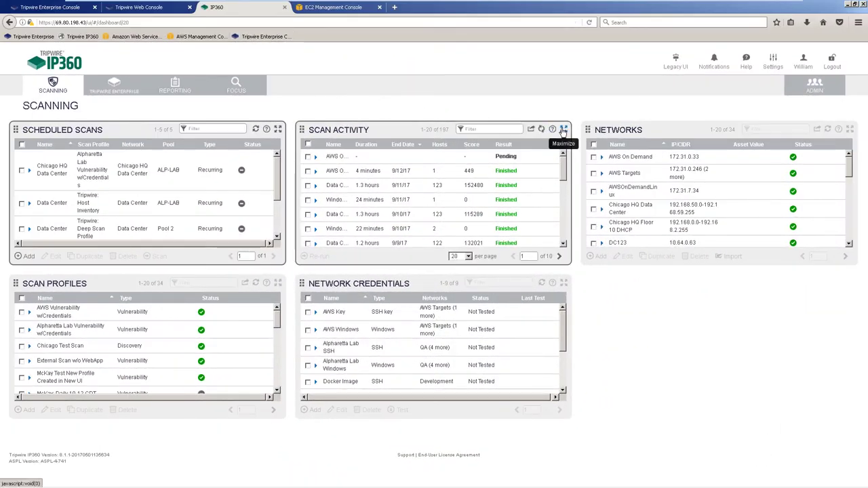
Maximize the Scan Activity panel to watch the new AWS scan at 1%.
{"action": "left_click", "coordinate": [563, 129]}
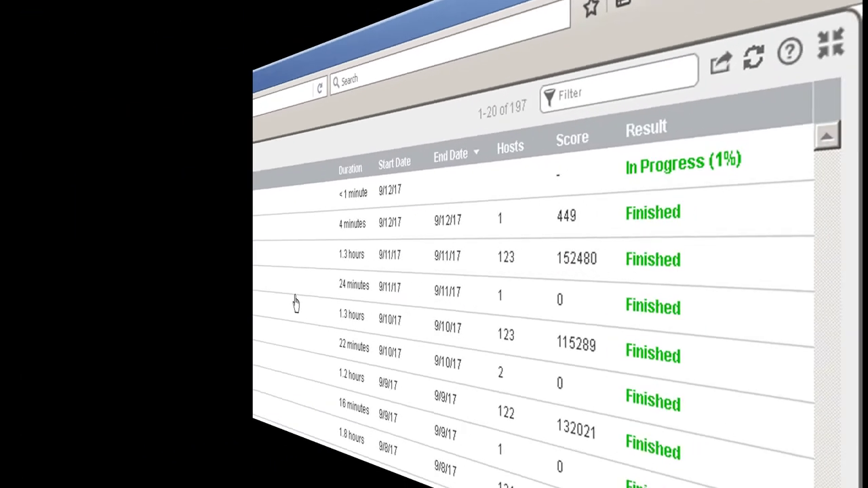
{"action": "left_click", "coordinate": [149, 7]}
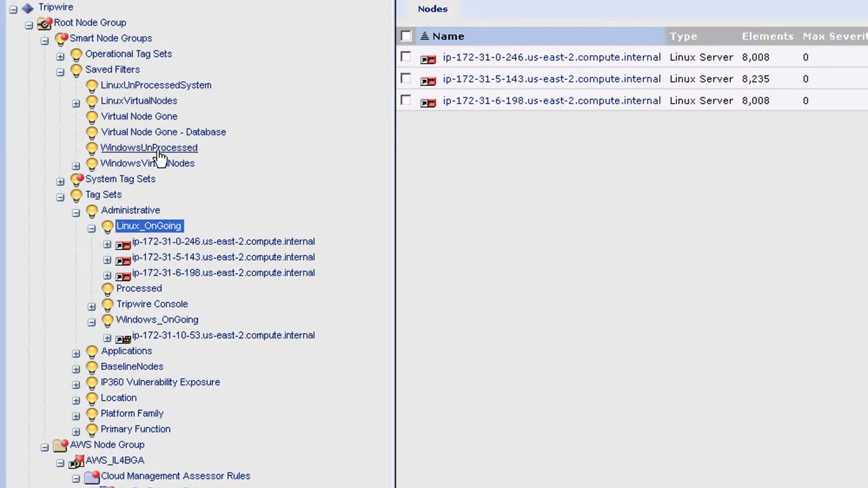
{"action": "mouse_move", "coordinate": [97, 237]}
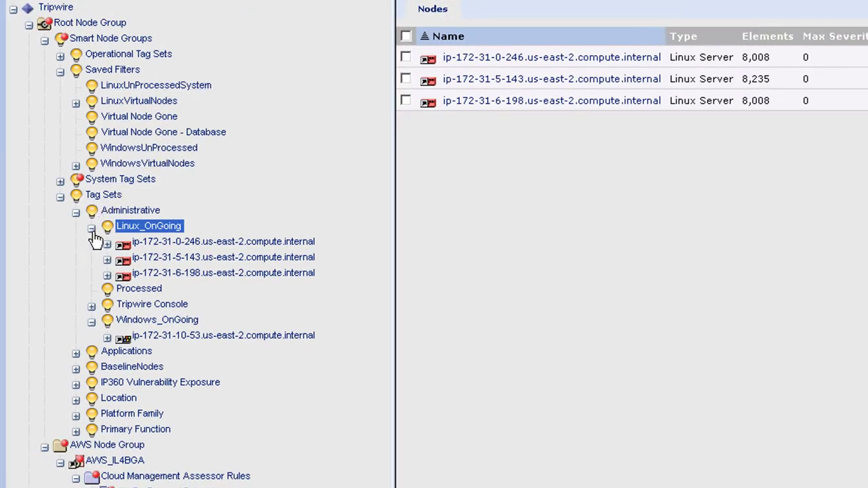